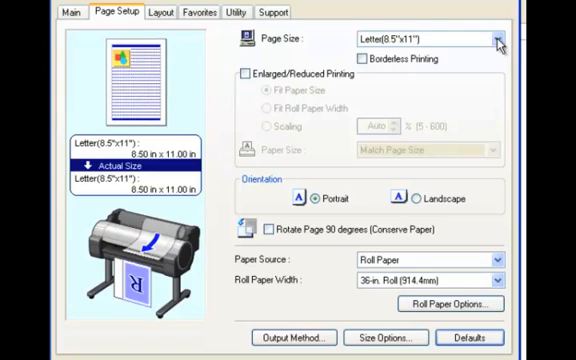
# - Change the Page Setup page size from Letter to Custom Size
pyautogui.click(503, 38)
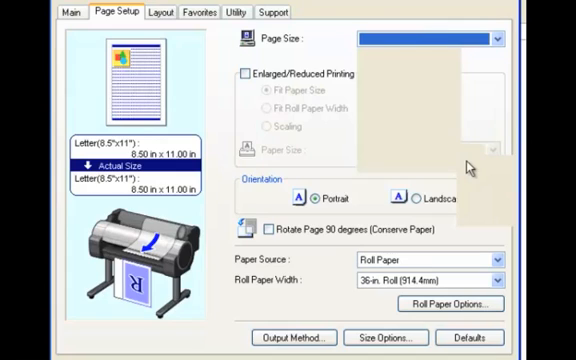
pyautogui.click(430, 38)
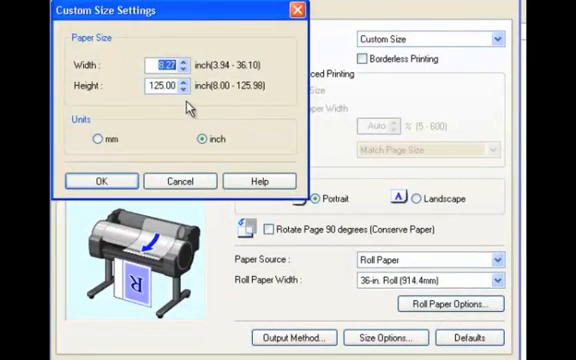
pyautogui.moveTo(177, 120)
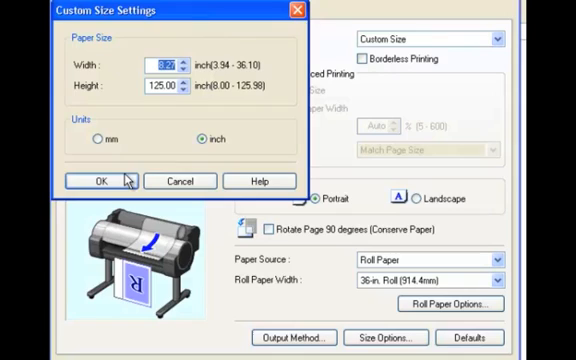
# - Confirm the custom width 8.27 and height 125.00 inches
pyautogui.click(92, 181)
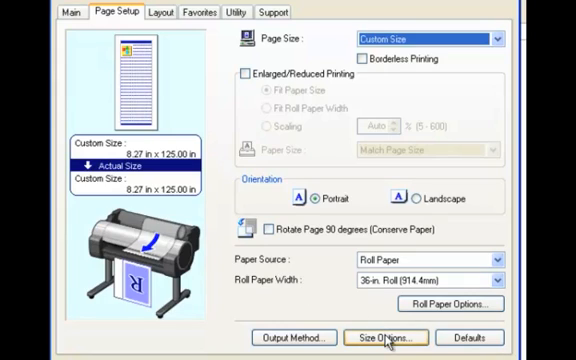
# - Name a new custom paper size 'custom test 36x700' in Size Options
pyautogui.click(388, 337)
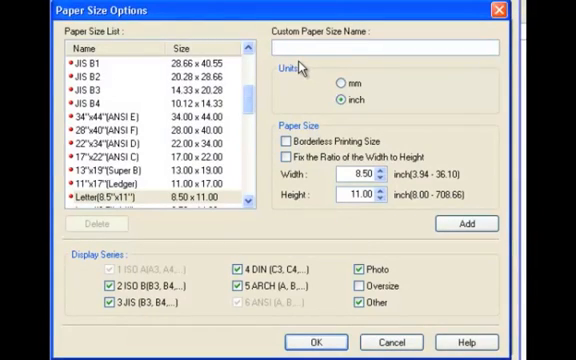
pyautogui.write('custom')
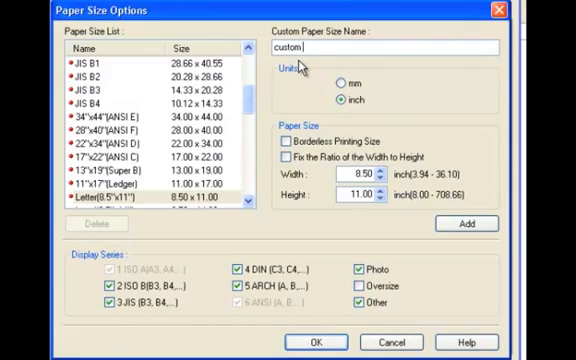
pyautogui.write('test')
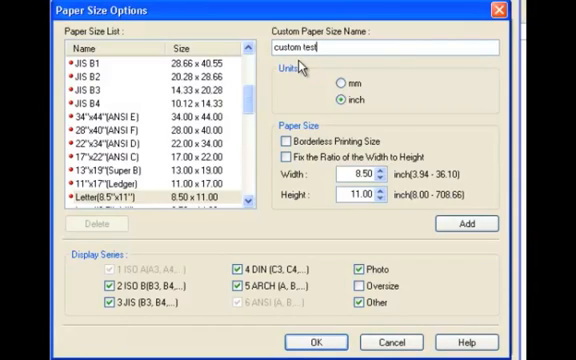
pyautogui.write('3')
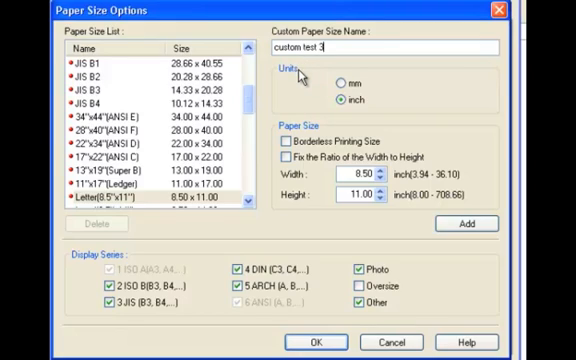
pyautogui.write('6x7')
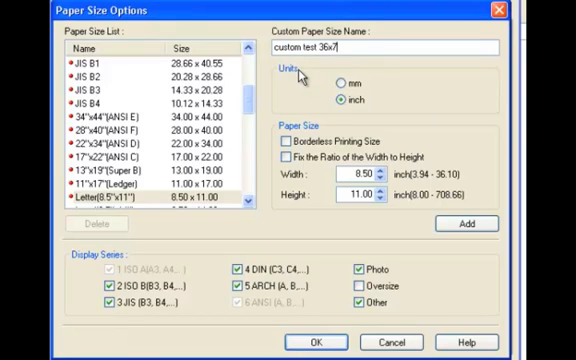
pyautogui.write('00')
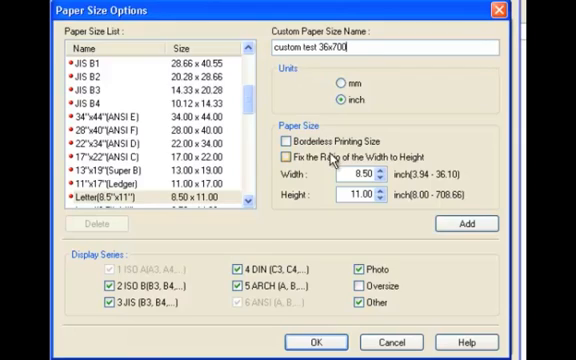
# - Add 'custom test 36x700' as a 36 x 700 inch size and confirm the options
pyautogui.tripleClick(340, 175)
pyautogui.write('36')
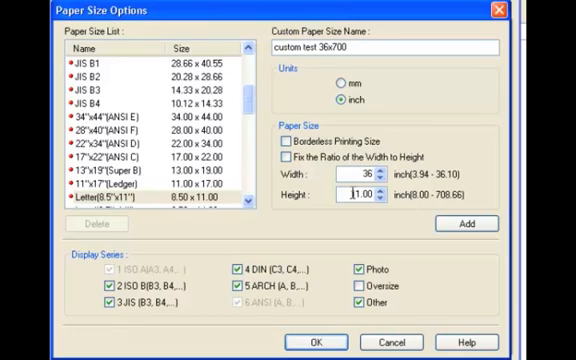
pyautogui.tripleClick(368, 196)
pyautogui.write('700')
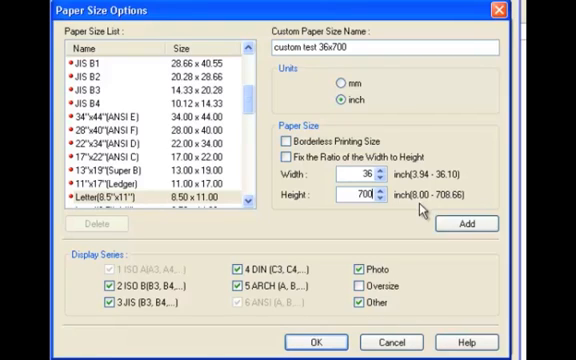
pyautogui.click(458, 223)
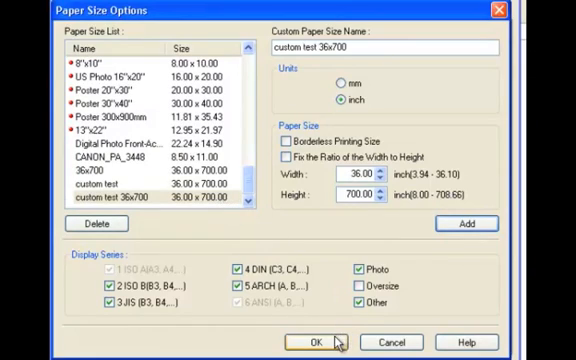
pyautogui.click(315, 341)
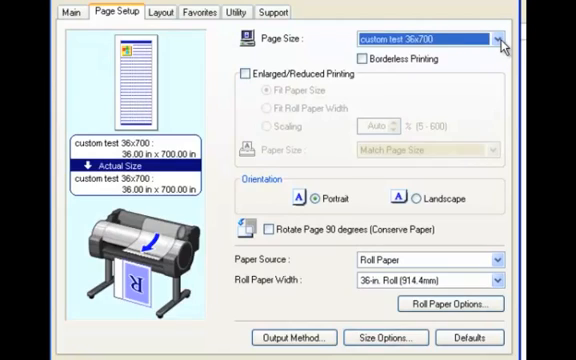
pyautogui.click(495, 39)
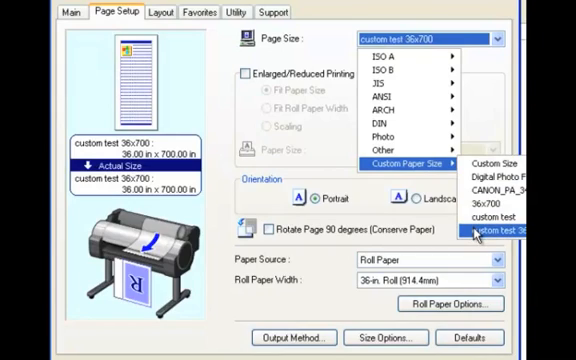
pyautogui.click(510, 226)
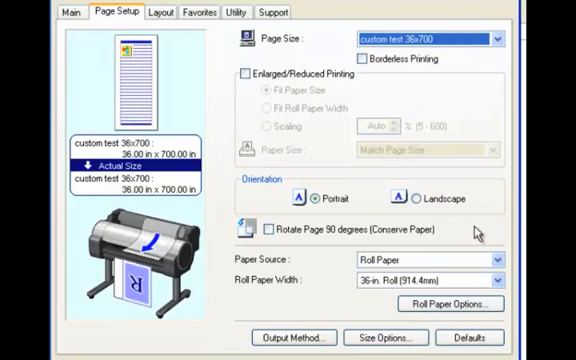